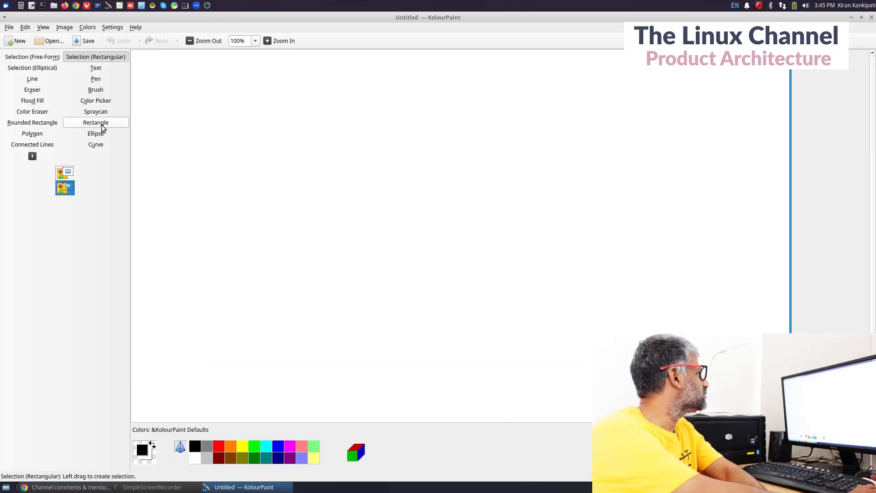
Draw a dark blue process box with the Rectangle tool.
{"action": "left_click", "coordinate": [95, 122]}
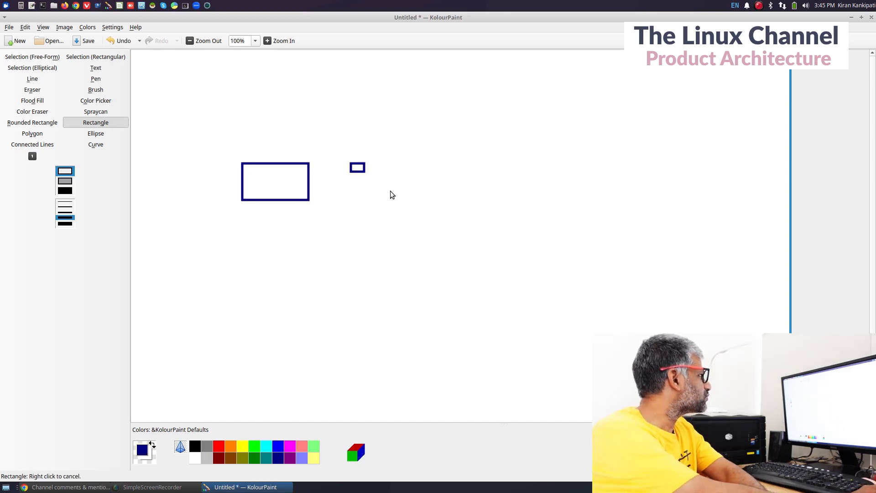
{"action": "left_click_drag", "start_coordinate": [591, 172], "coordinate": [664, 220]}
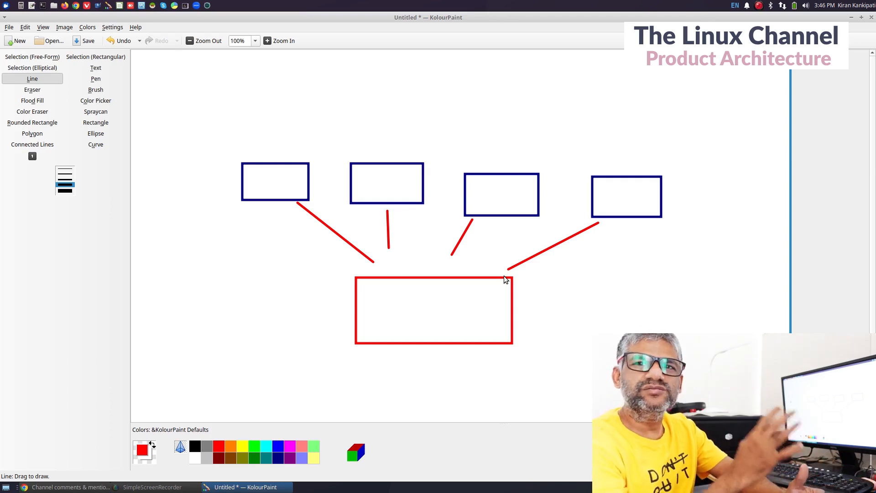
{"action": "mouse_move", "coordinate": [557, 259]}
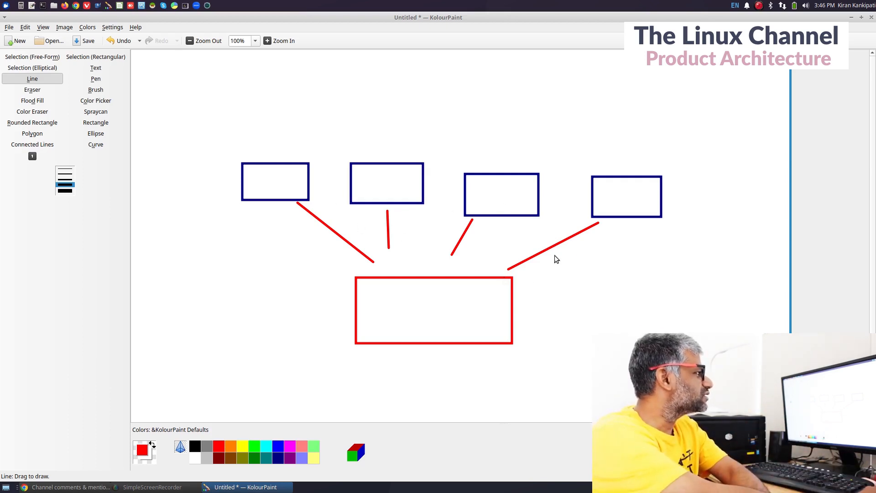
{"action": "mouse_move", "coordinate": [247, 176]}
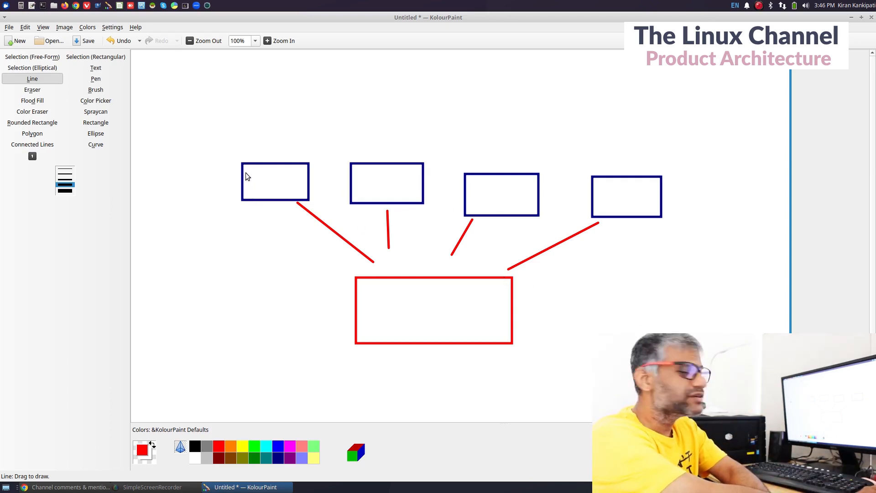
Label the first blue box 'PID' in green text.
{"action": "left_click", "coordinate": [96, 68]}
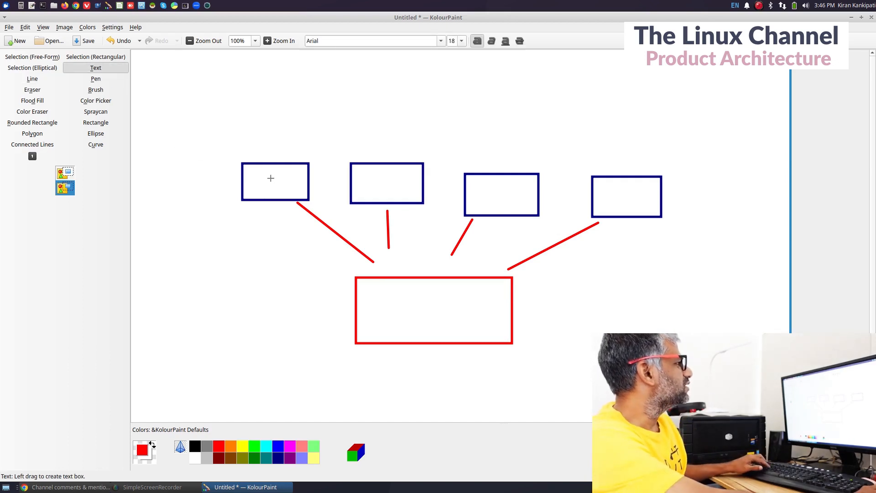
{"action": "type", "text": "PID"}
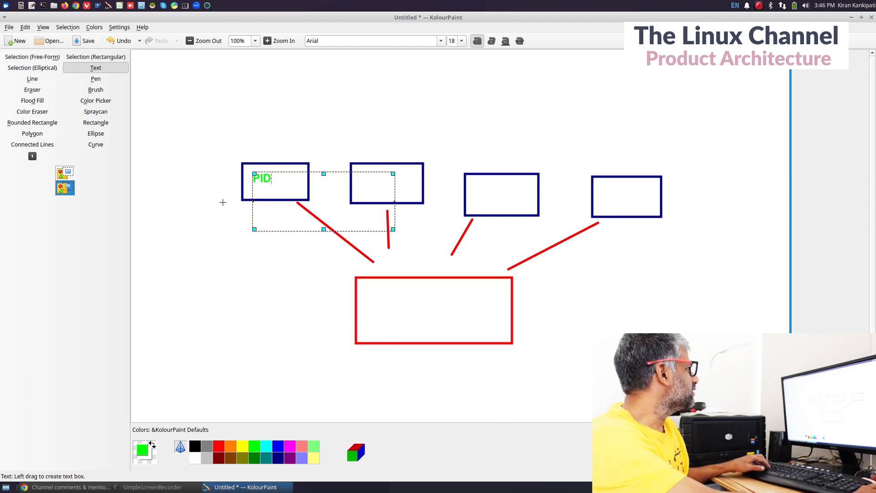
{"action": "left_click", "coordinate": [224, 444]}
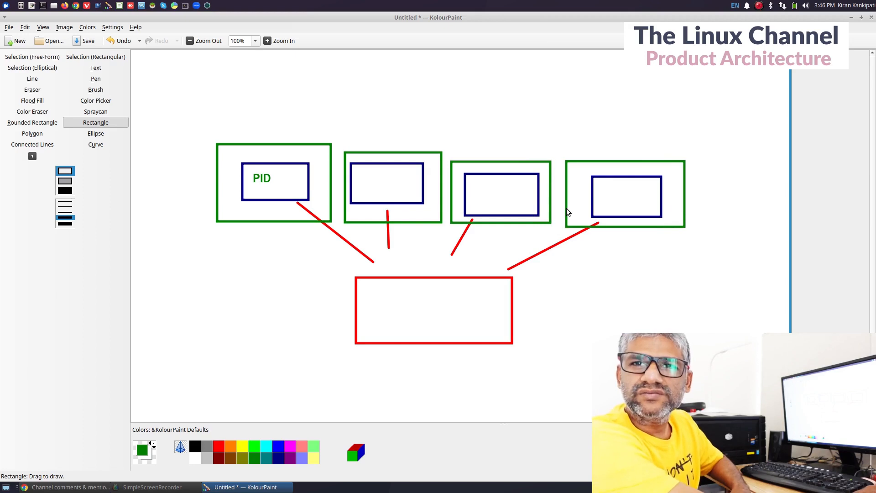
{"action": "mouse_move", "coordinate": [591, 214]}
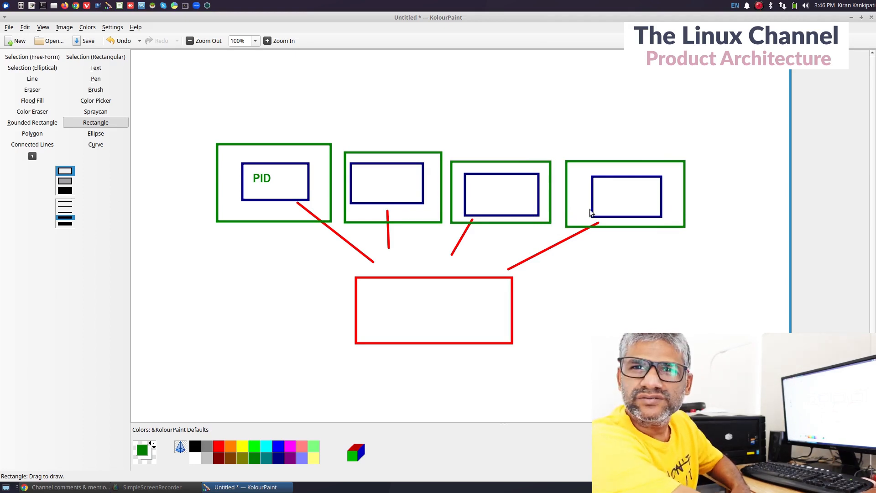
{"action": "mouse_move", "coordinate": [585, 196]}
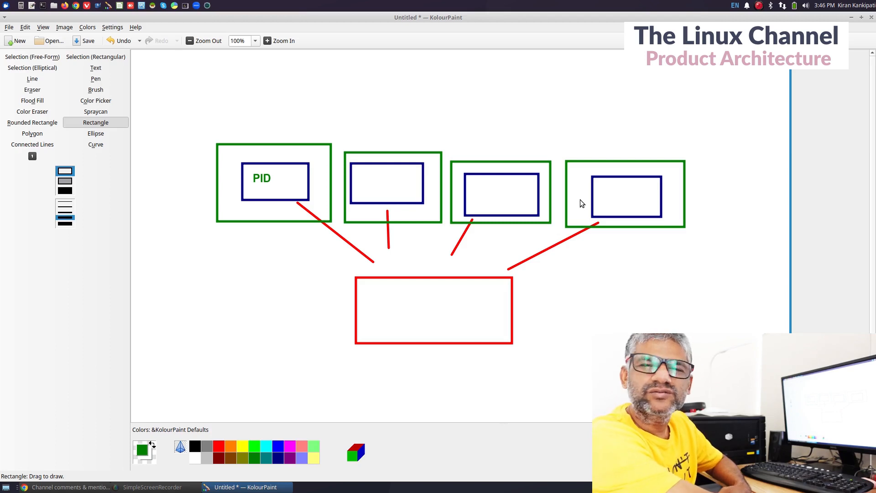
{"action": "mouse_move", "coordinate": [584, 190]}
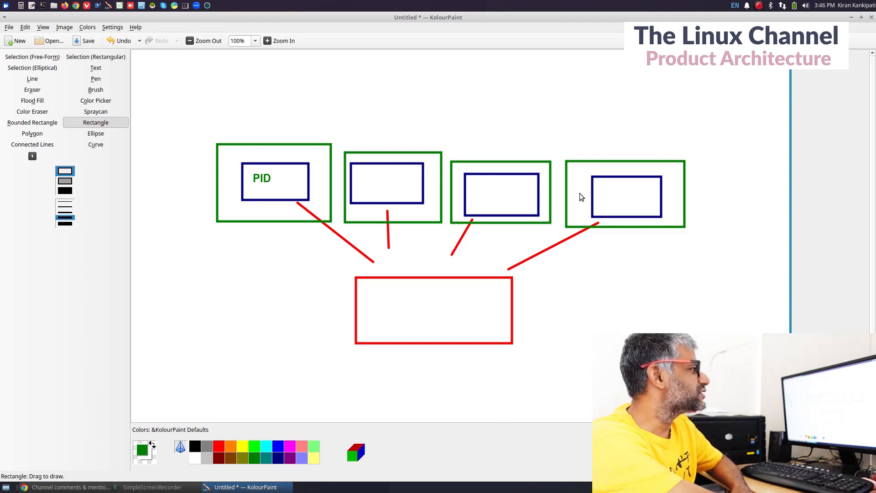
{"action": "mouse_move", "coordinate": [526, 212]}
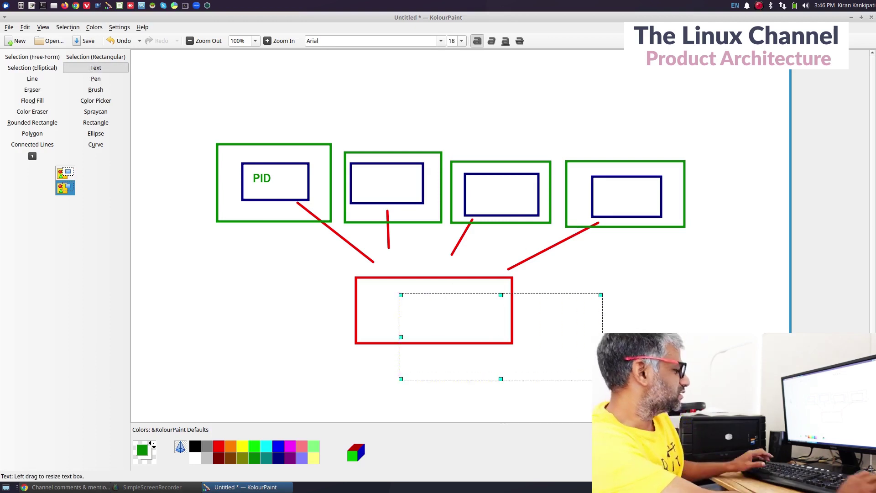
Type the green label 'shared memory' inside the large red box.
{"action": "type", "text": "shared memory"}
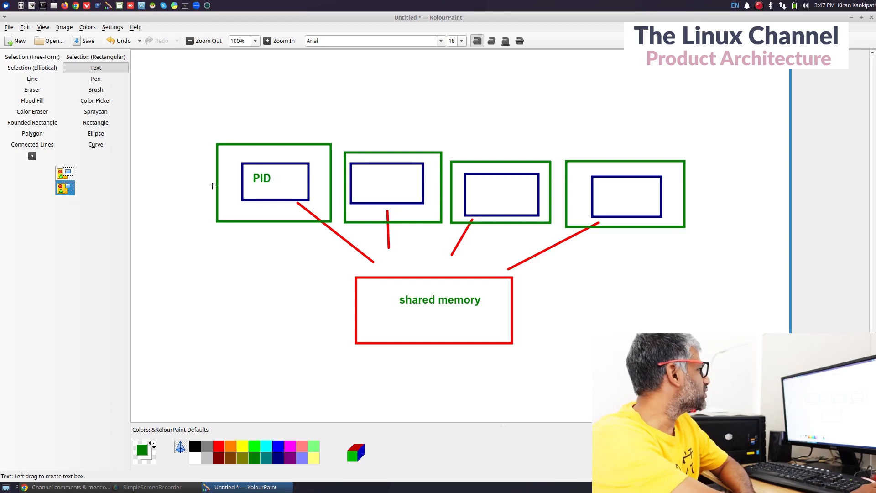
{"action": "left_click", "coordinate": [32, 78]}
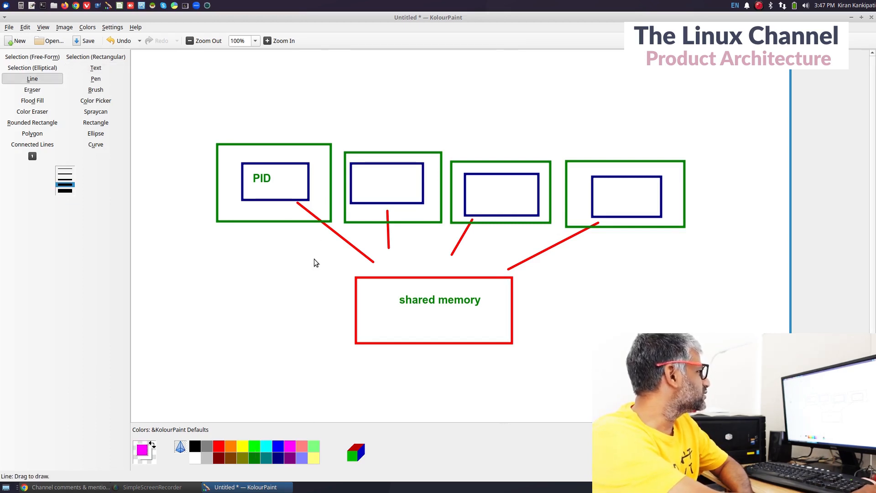
Draw short magenta lines inside the second, third and fourth blue boxes.
{"action": "left_click_drag", "start_coordinate": [355, 173], "coordinate": [386, 172]}
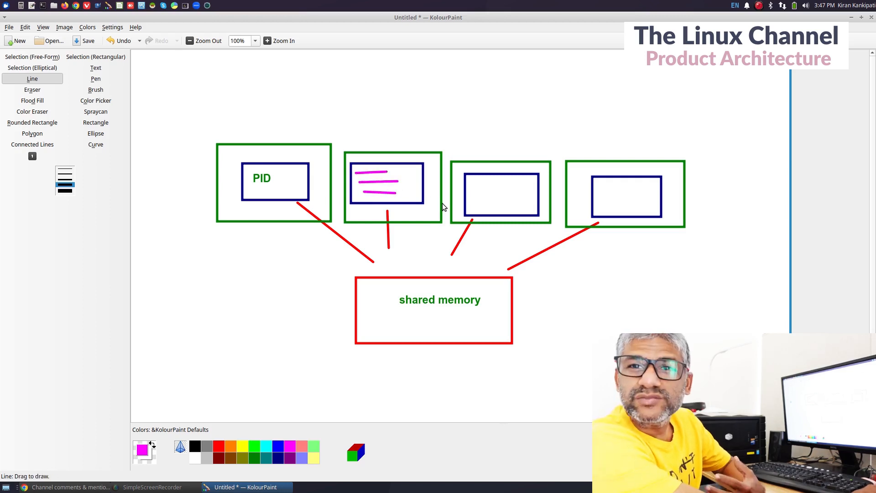
{"action": "left_click_drag", "start_coordinate": [476, 186], "coordinate": [505, 186]}
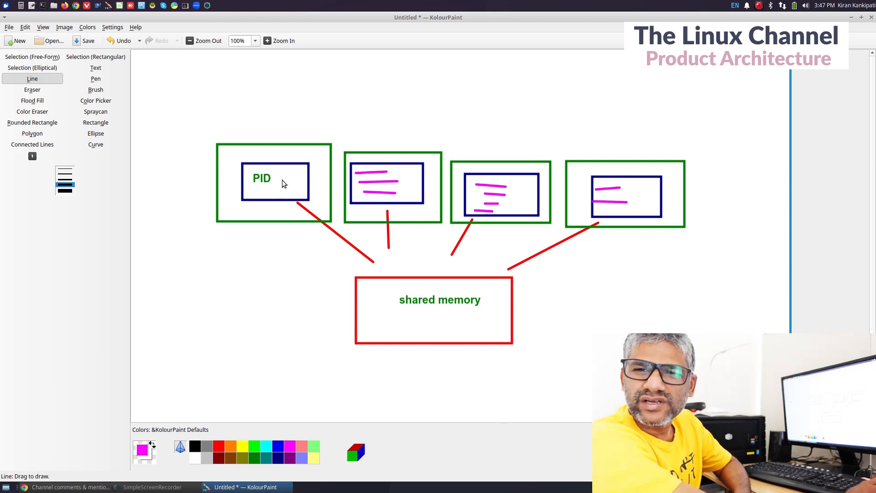
{"action": "mouse_move", "coordinate": [317, 203]}
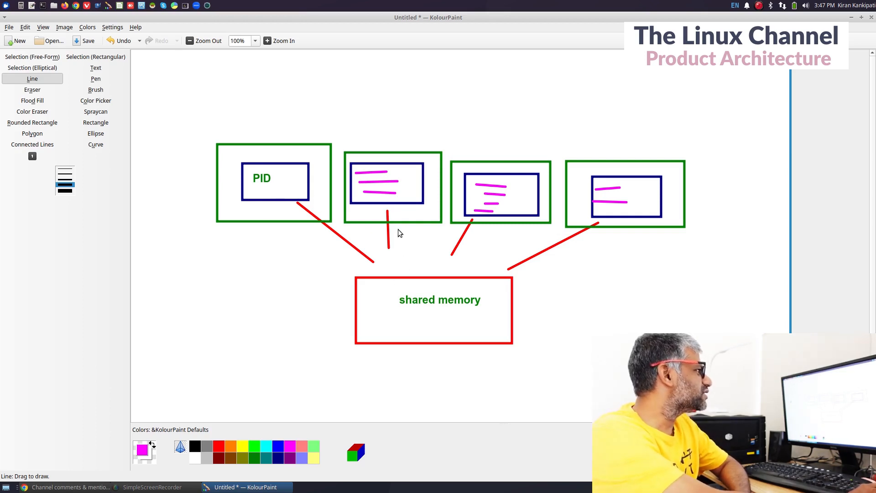
{"action": "mouse_move", "coordinate": [392, 215]}
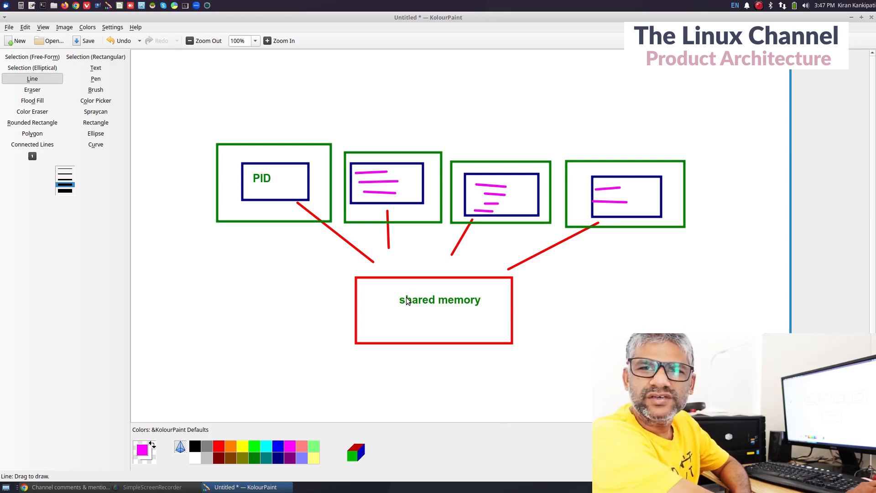
{"action": "mouse_move", "coordinate": [405, 235]}
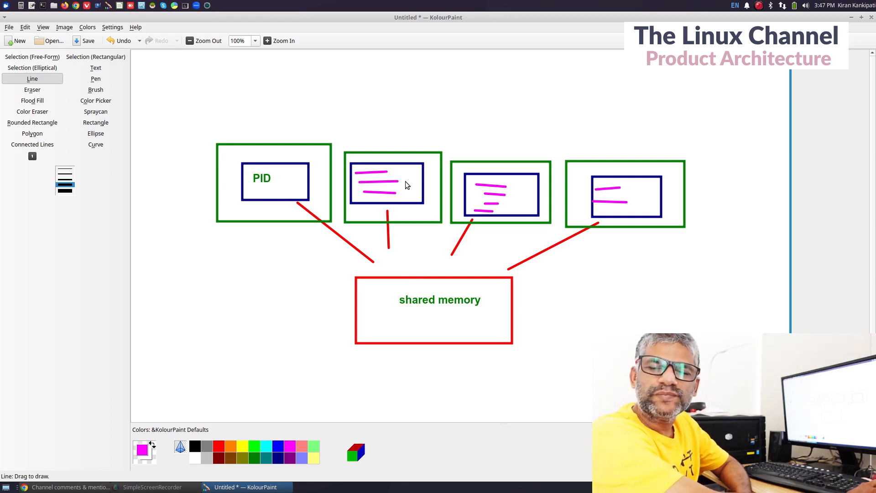
{"action": "mouse_move", "coordinate": [404, 194]}
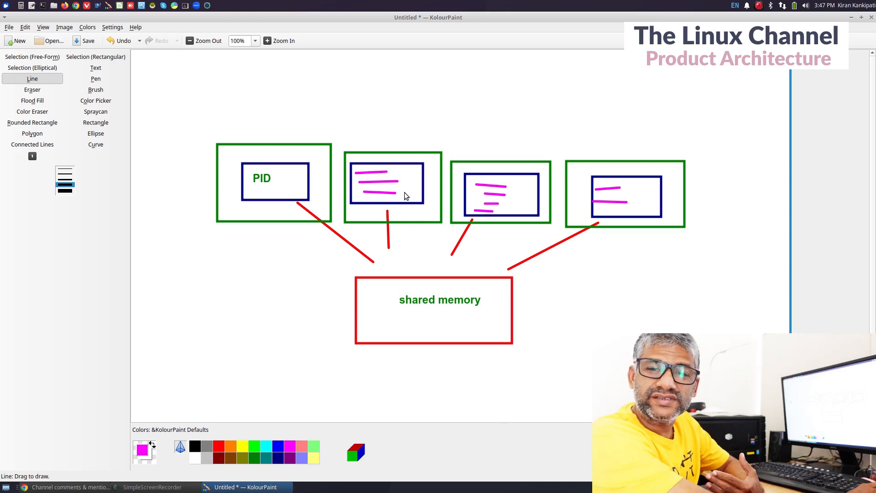
{"action": "mouse_move", "coordinate": [387, 218]}
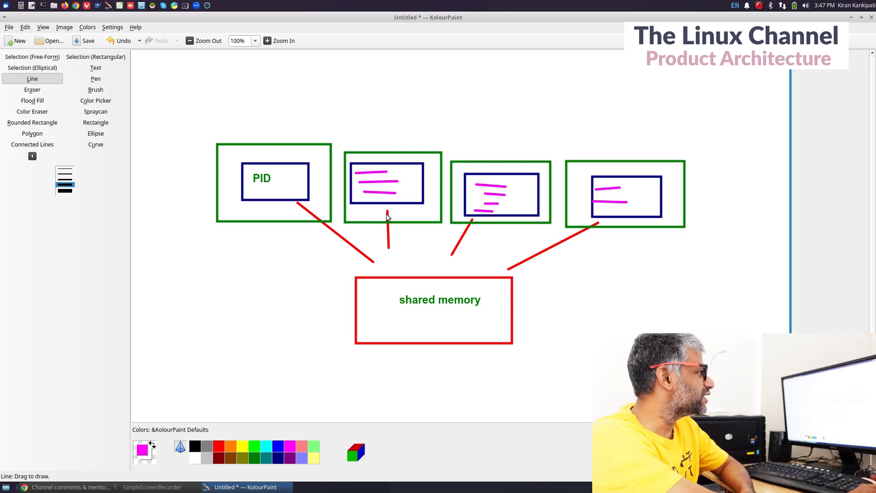
{"action": "mouse_move", "coordinate": [404, 190]}
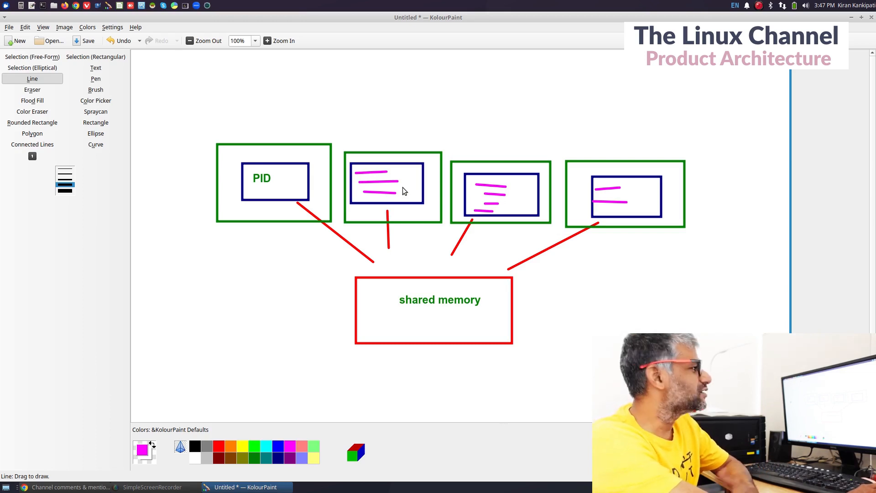
{"action": "mouse_move", "coordinate": [459, 306]}
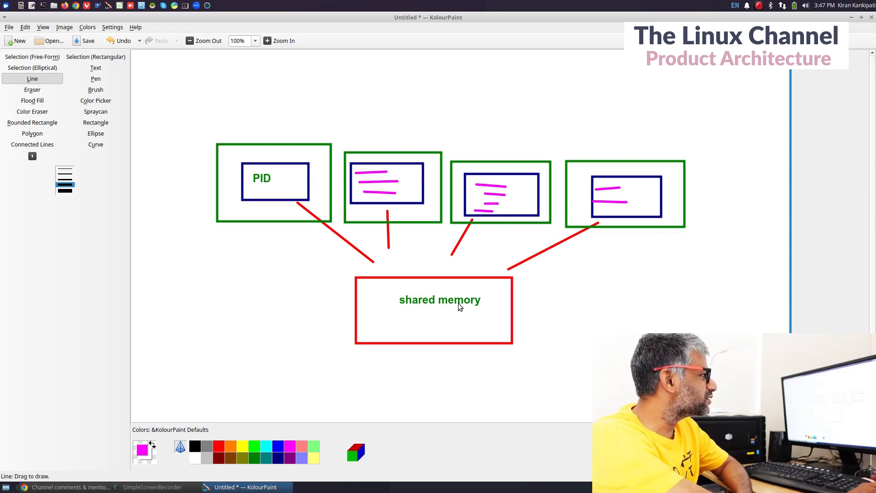
{"action": "mouse_move", "coordinate": [443, 293]}
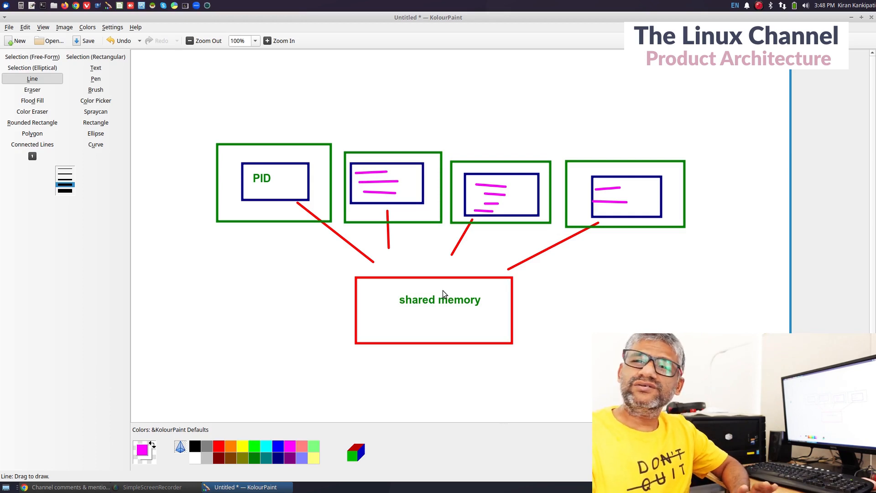
{"action": "mouse_move", "coordinate": [168, 425]}
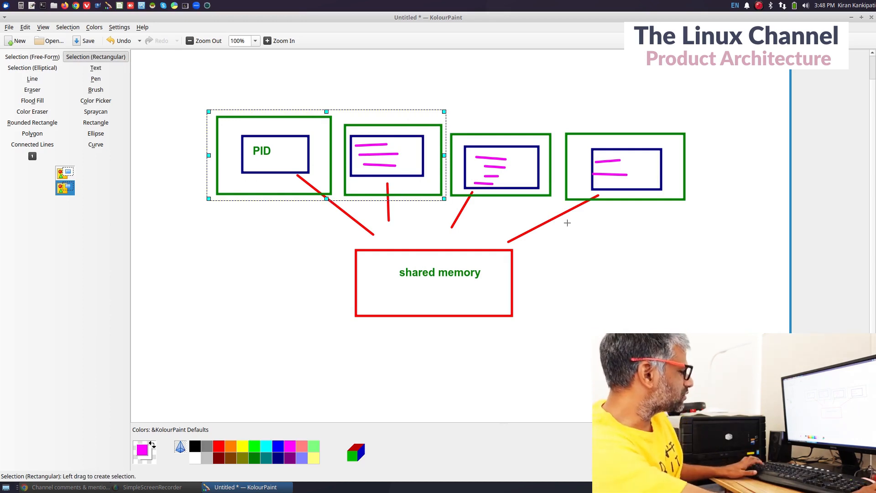
Place a copy of the first two boxes below and link them with red V-shaped arrows.
{"action": "left_click_drag", "start_coordinate": [325, 155], "coordinate": [204, 112]}
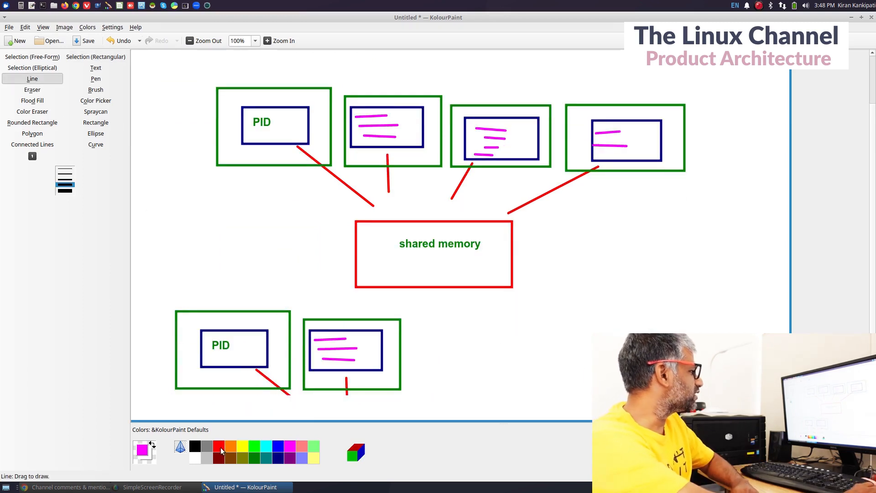
{"action": "left_click_drag", "start_coordinate": [284, 349], "coordinate": [330, 351]}
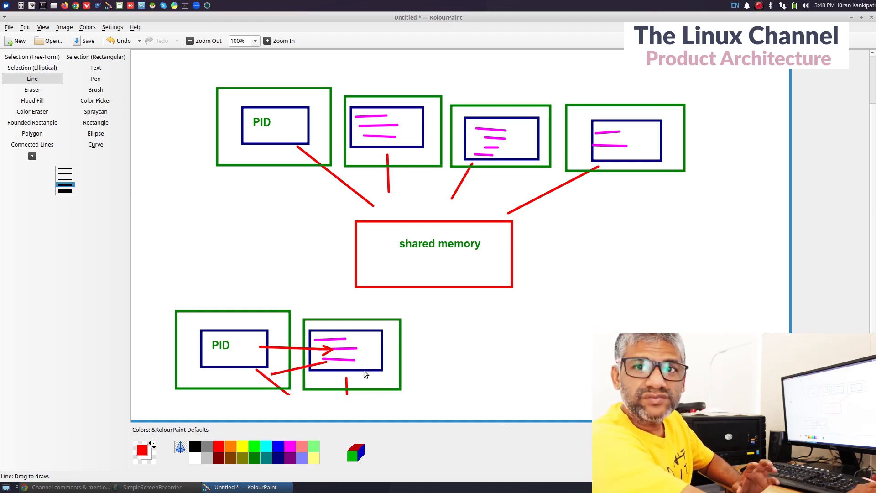
{"action": "left_click", "coordinate": [118, 40]}
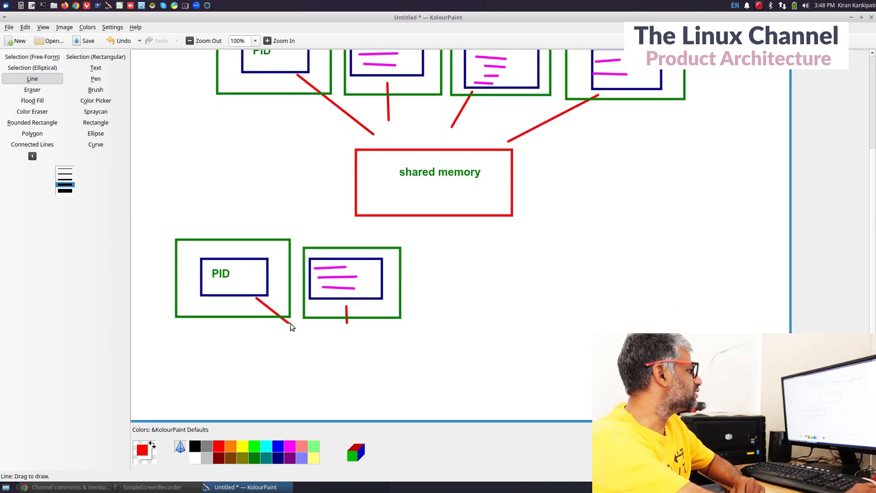
{"action": "left_click_drag", "start_coordinate": [307, 334], "coordinate": [320, 313]}
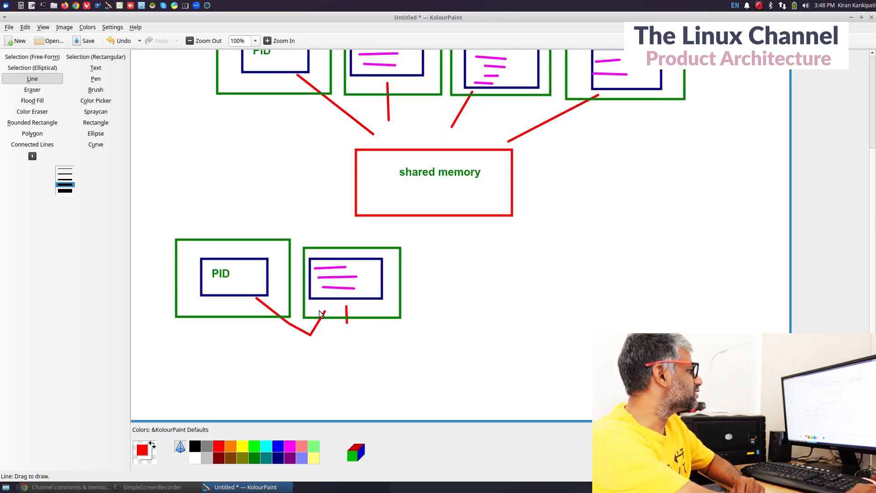
{"action": "left_click_drag", "start_coordinate": [322, 355], "coordinate": [327, 310]}
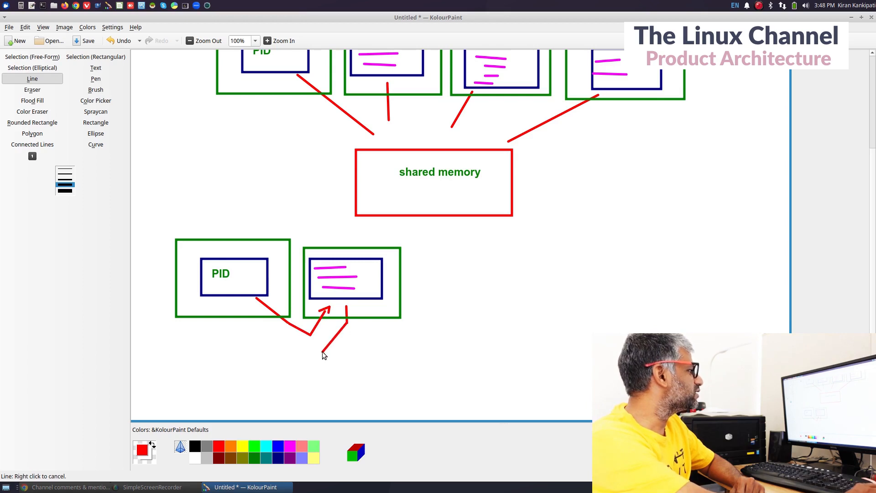
{"action": "left_click_drag", "start_coordinate": [323, 341], "coordinate": [249, 310]}
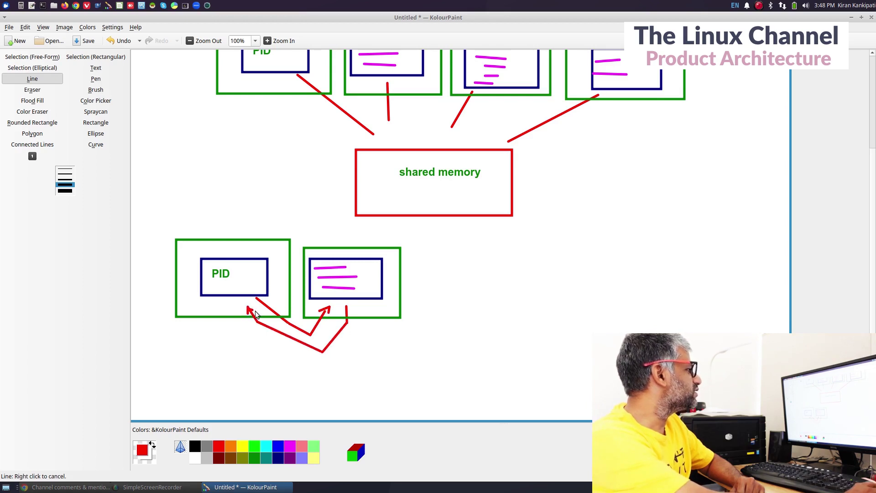
Add the red label 'messageQs sockets etc' beneath the lower arrows.
{"action": "left_click", "coordinate": [95, 68]}
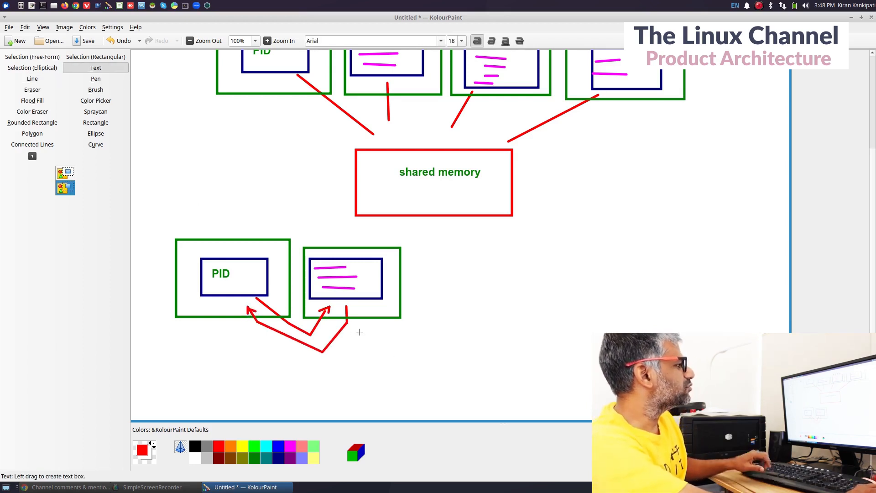
{"action": "type", "text": "message"}
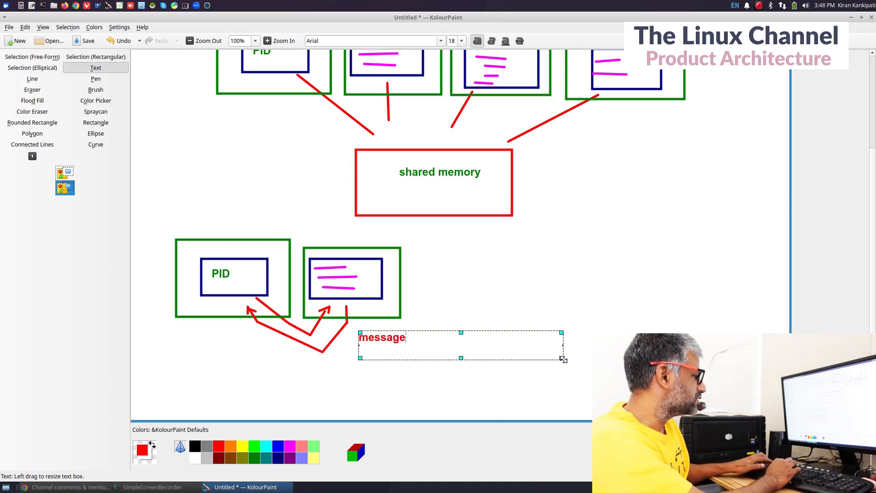
{"action": "type", "text": "Qs"}
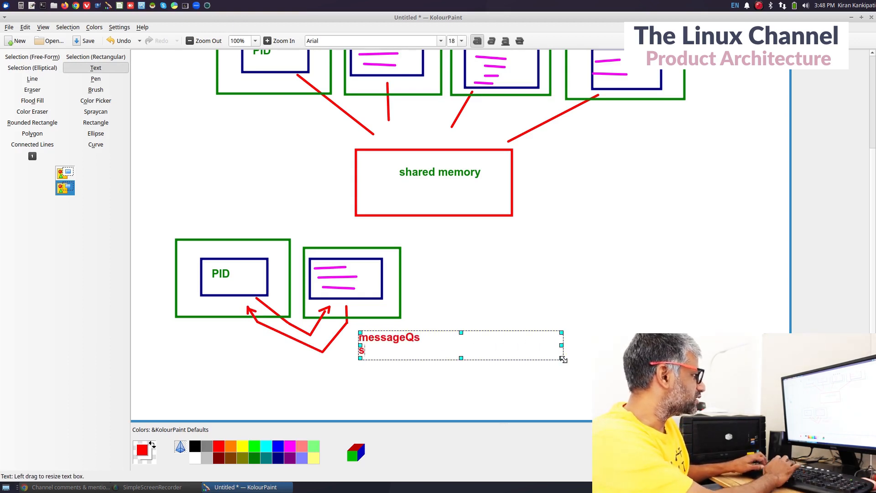
{"action": "type", "text": "ockets etc"}
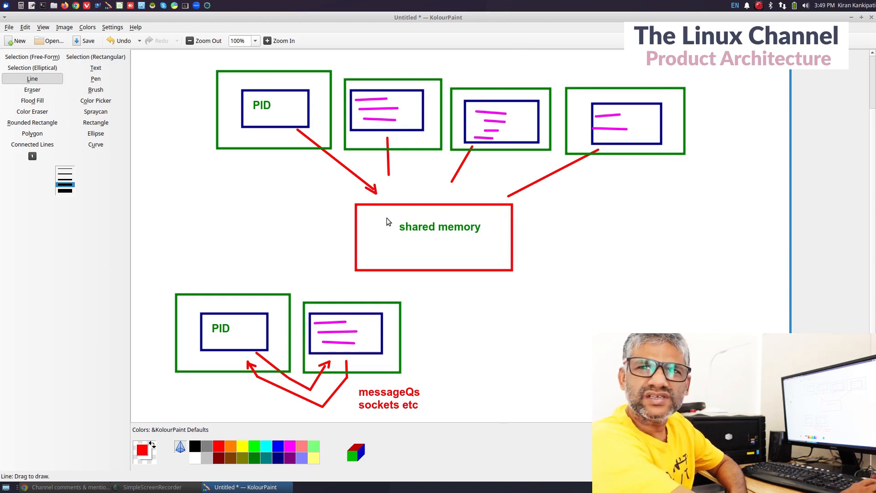
{"action": "mouse_move", "coordinate": [412, 241]}
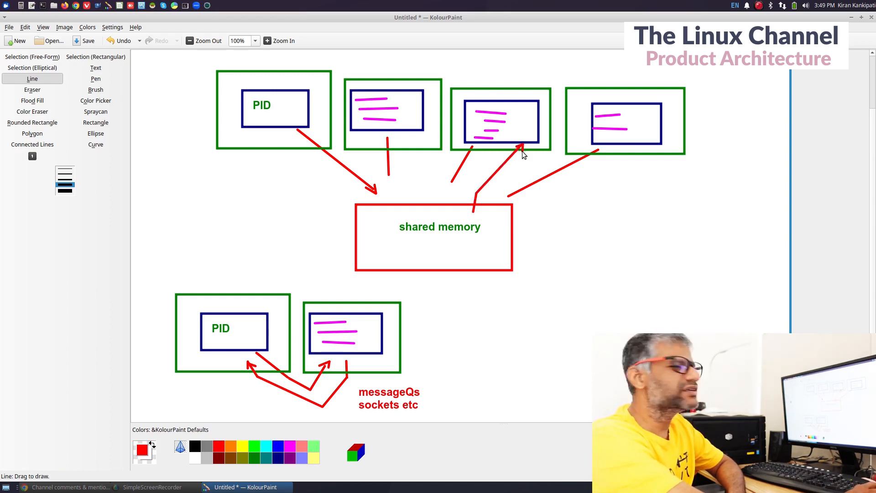
{"action": "mouse_move", "coordinate": [521, 210]}
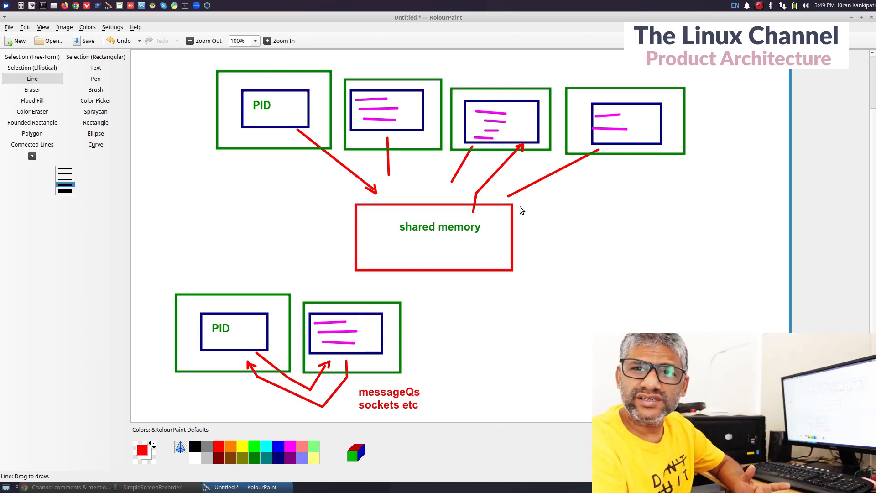
{"action": "mouse_move", "coordinate": [334, 361]}
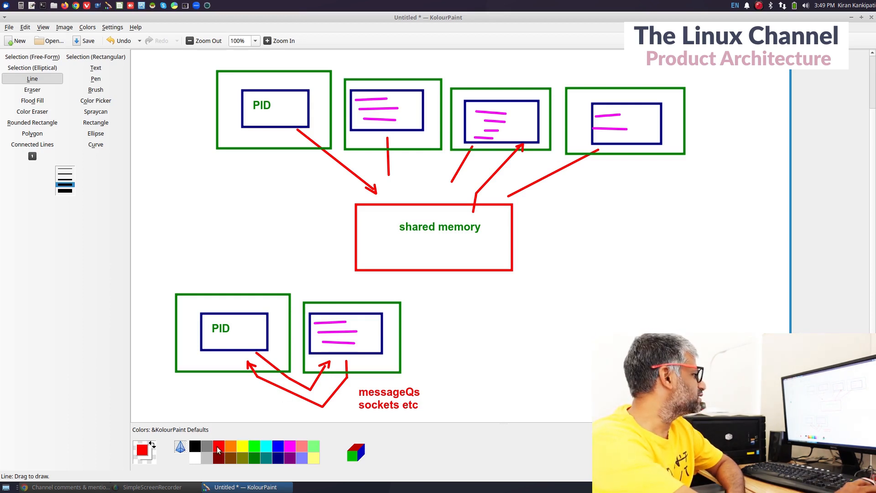
Switch to the Rectangle tool for the small red box beside the lower pair.
{"action": "left_click", "coordinate": [95, 122]}
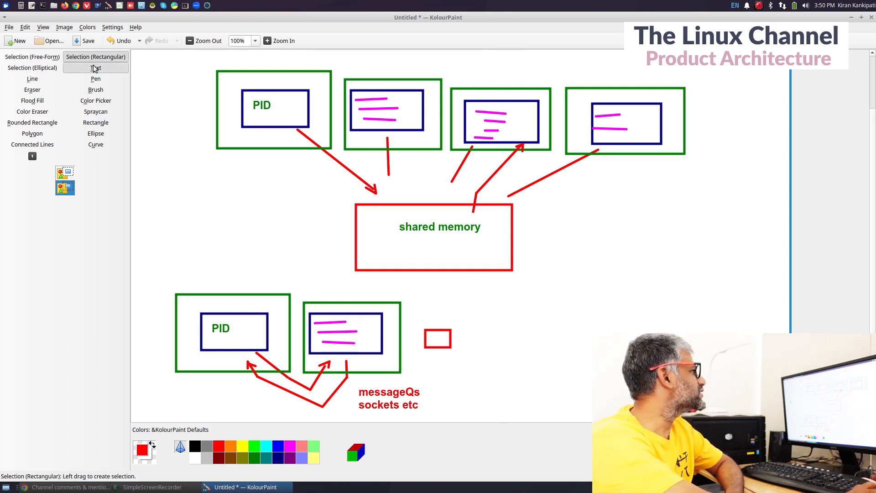
Add a red '1:many' note right of shared memory and mark a text area for '1:1'.
{"action": "left_click_drag", "start_coordinate": [568, 221], "coordinate": [717, 320]}
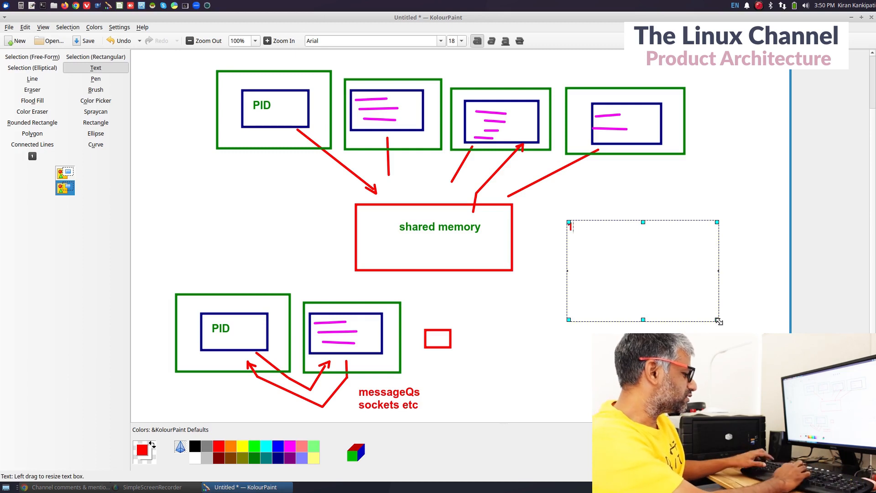
{"action": "type", "text": "1:many"}
{"action": "type", "text": "1:1"}
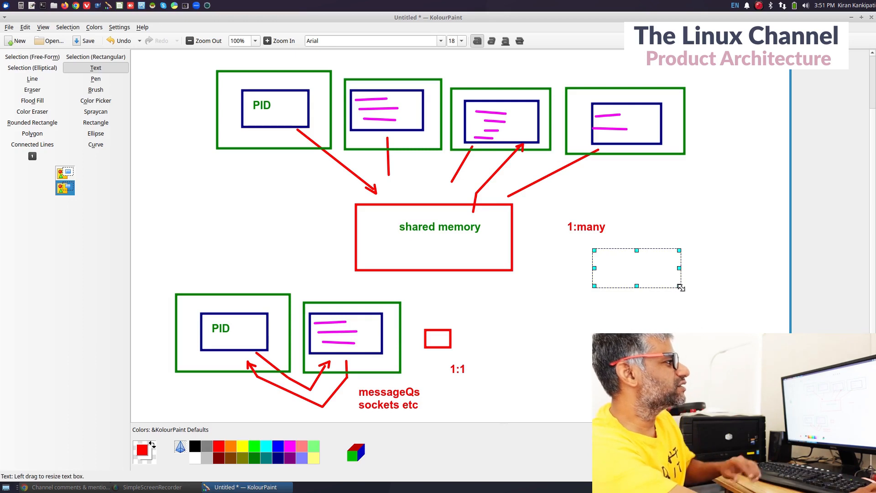
{"action": "left_click_drag", "start_coordinate": [679, 287], "coordinate": [707, 326]}
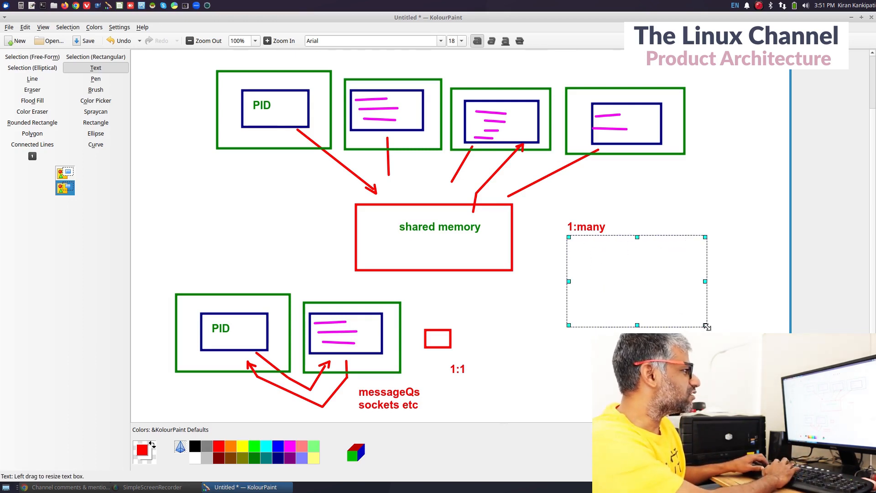
Add the red notes 'locks to sync' under 1:many and 'no need of locks' under 1:1.
{"action": "type", "text": "locks to sy"}
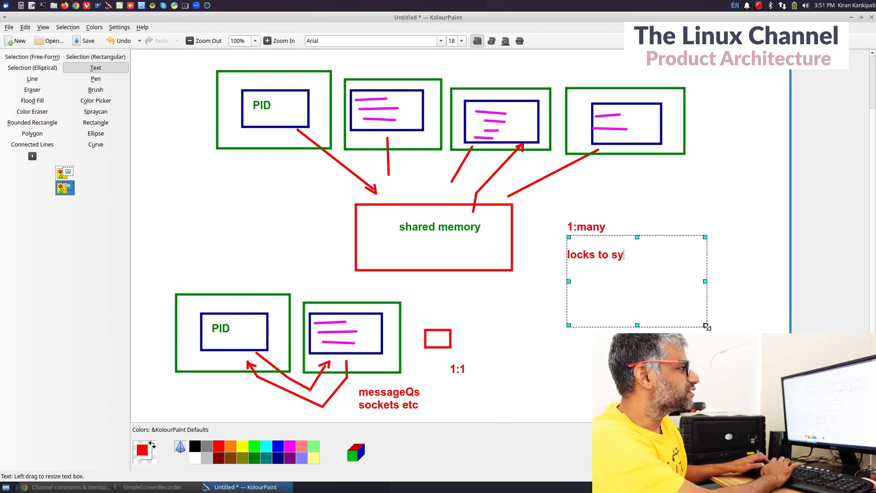
{"action": "type", "text": "nc"}
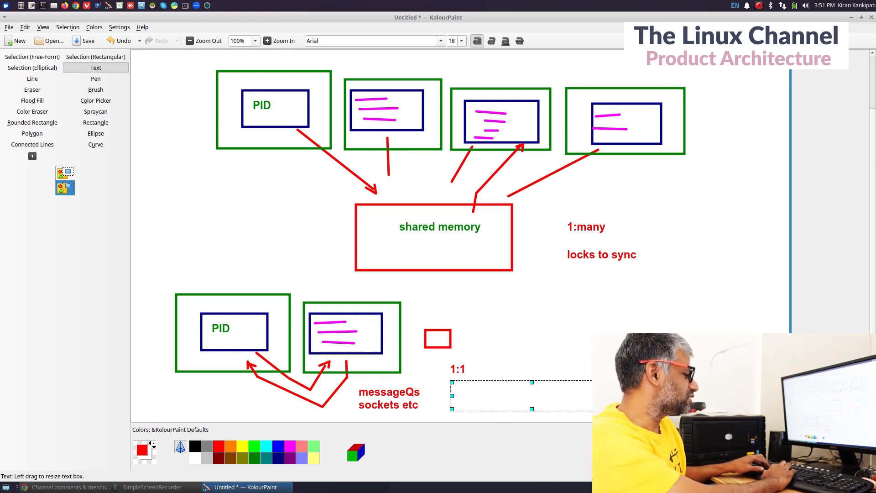
{"action": "type", "text": "no need l"}
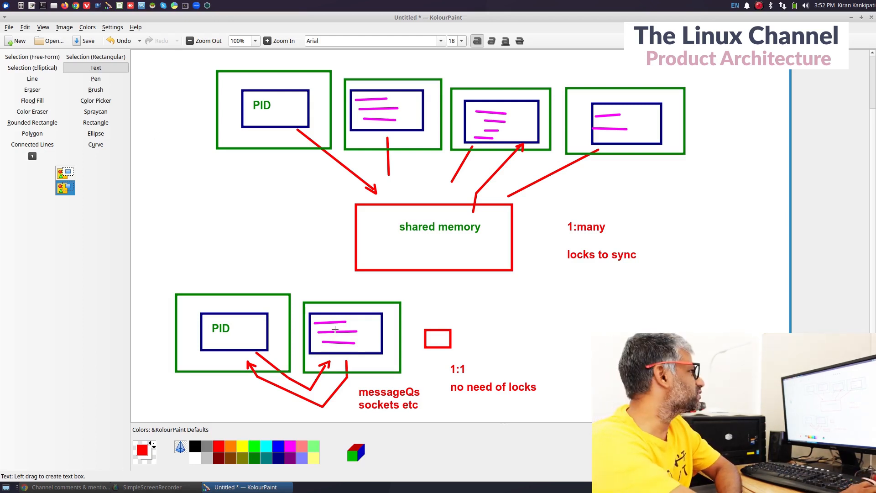
{"action": "left_click", "coordinate": [95, 56]}
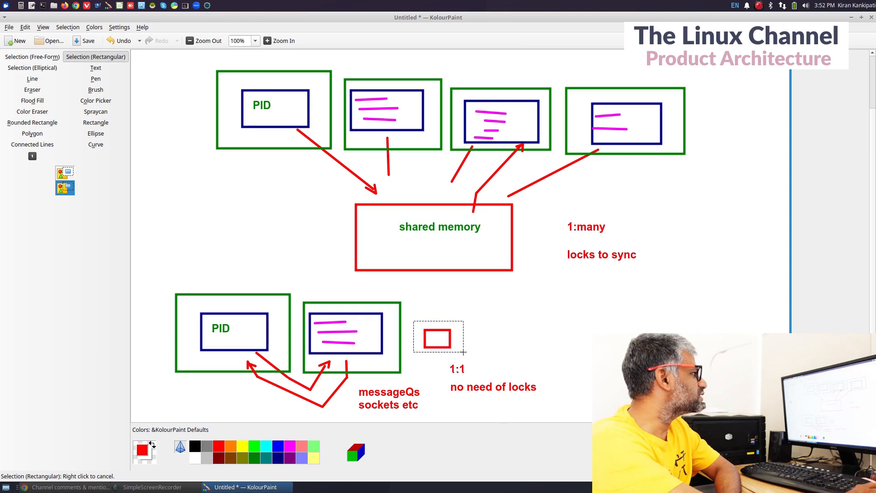
Move the small red rectangle onto the second box and back, slightly up and right.
{"action": "left_click_drag", "start_coordinate": [439, 336], "coordinate": [368, 349]}
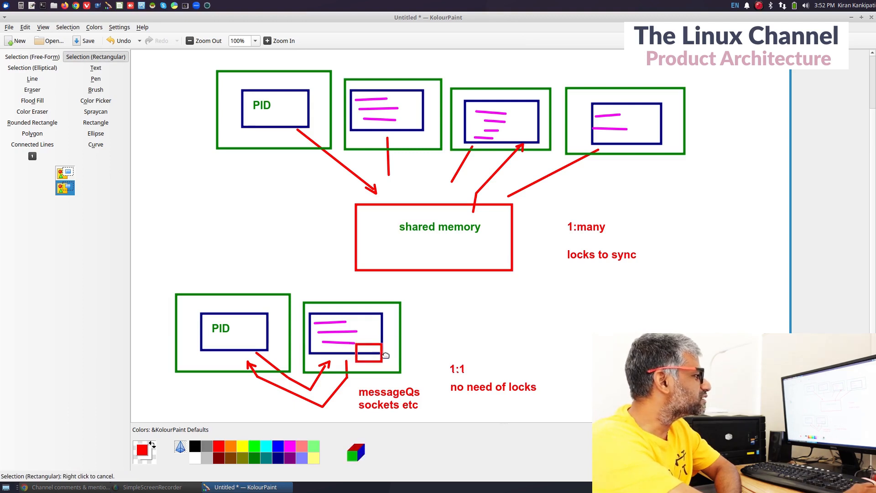
{"action": "left_click_drag", "start_coordinate": [369, 352], "coordinate": [443, 332]}
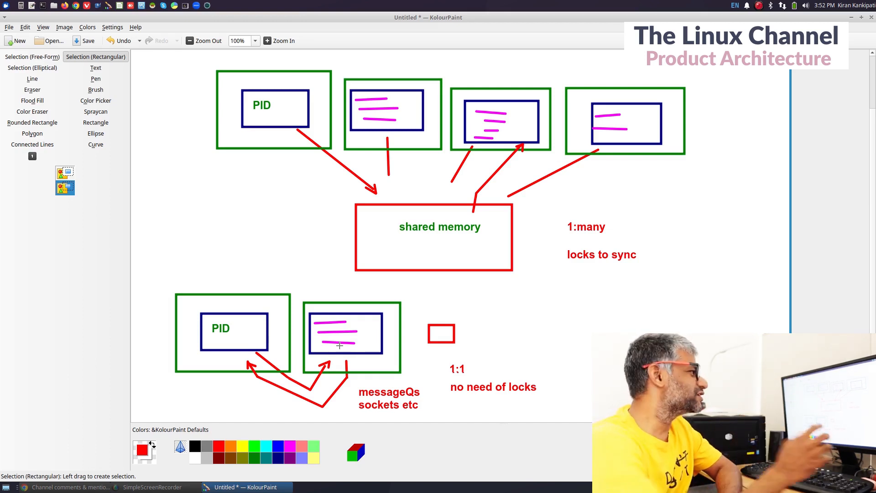
{"action": "mouse_move", "coordinate": [409, 162]}
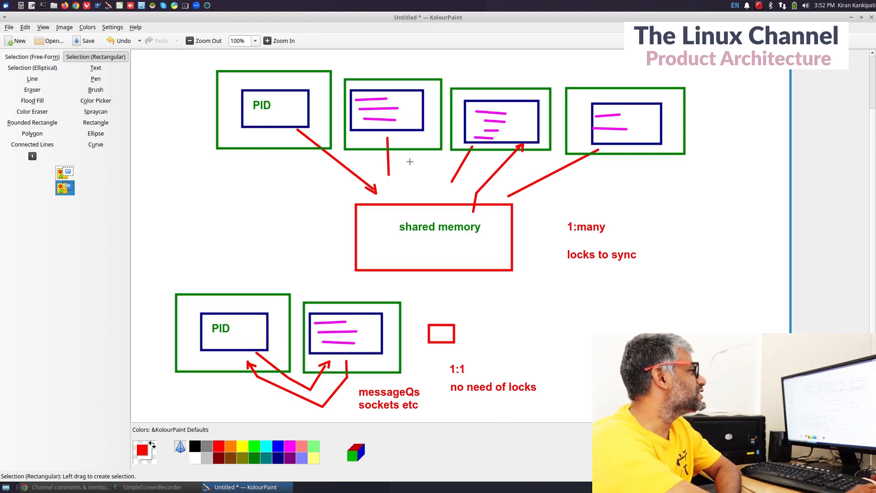
{"action": "mouse_move", "coordinate": [511, 226]}
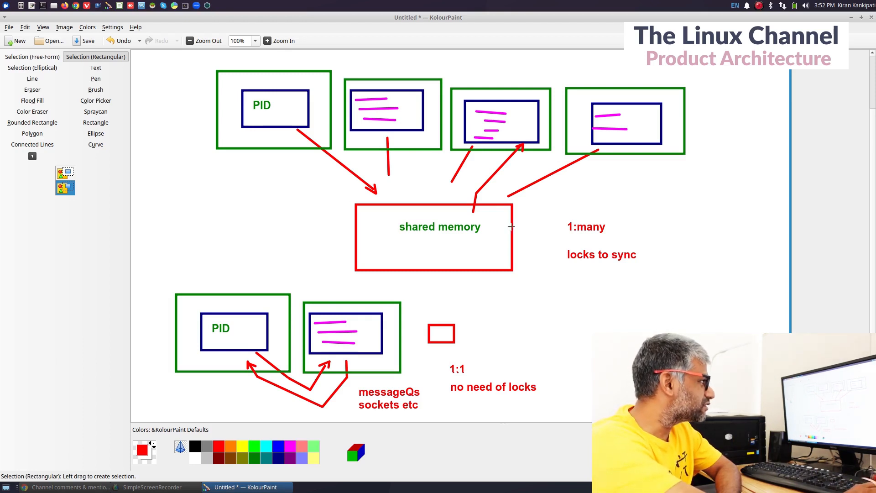
{"action": "mouse_move", "coordinate": [477, 219]}
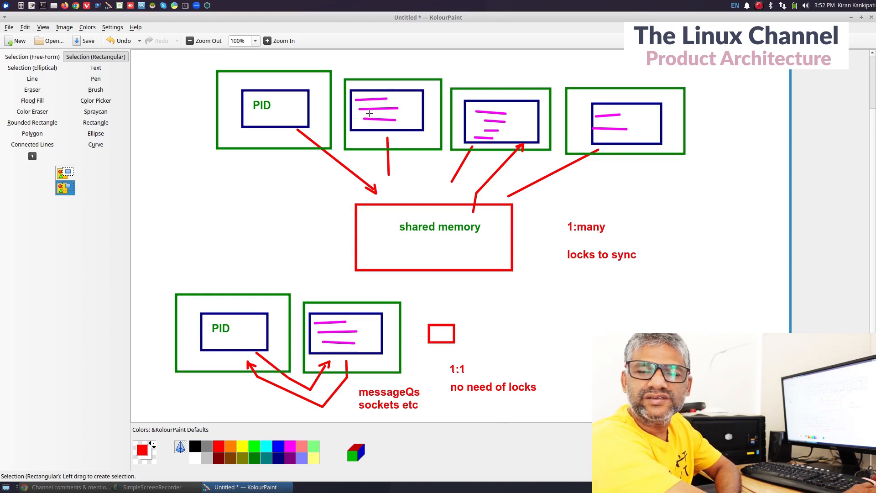
{"action": "mouse_move", "coordinate": [397, 101]}
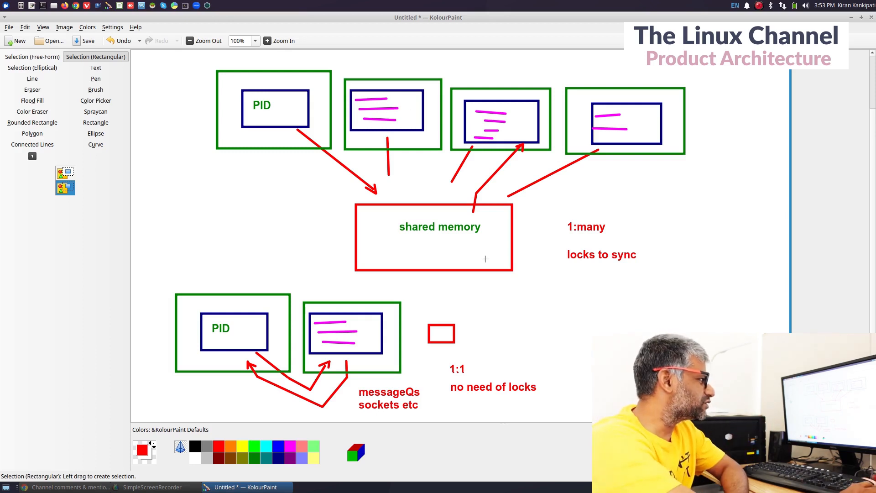
{"action": "mouse_move", "coordinate": [329, 325]}
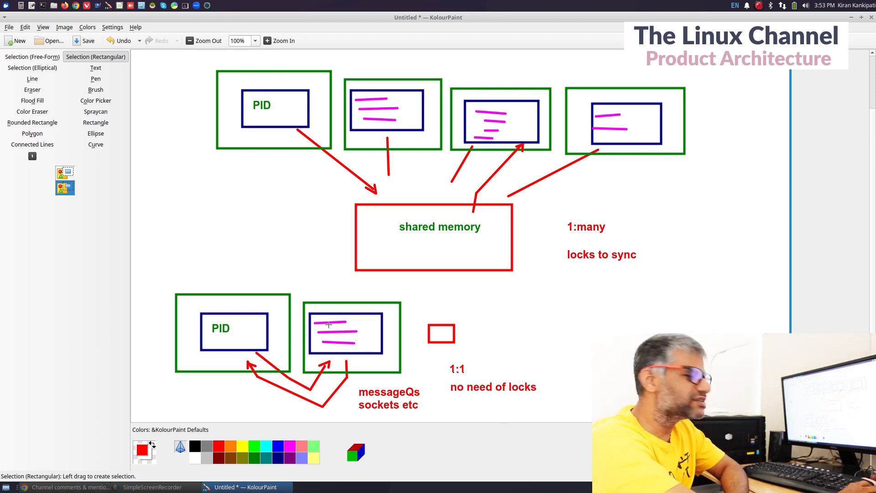